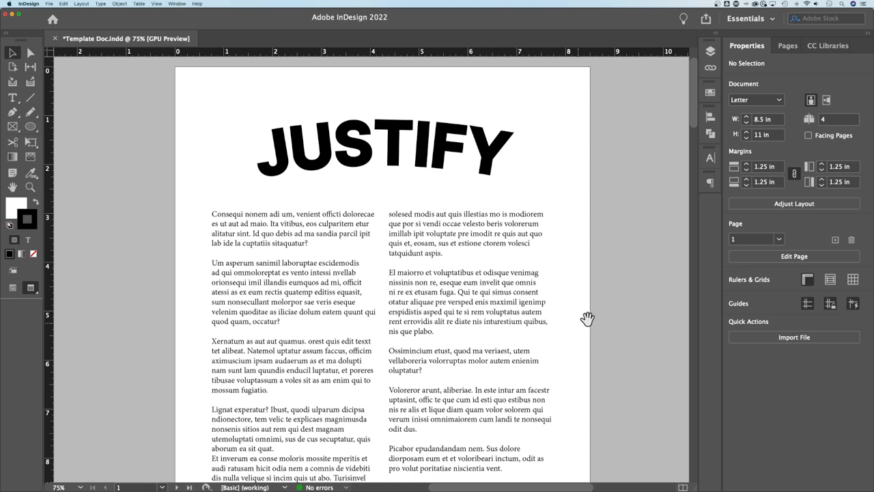
pyautogui.moveTo(571, 300)
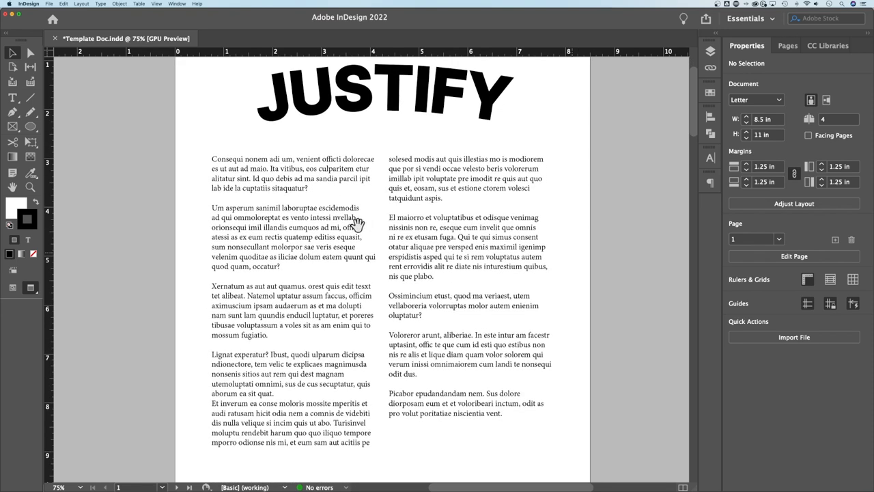
pyautogui.moveTo(595, 227)
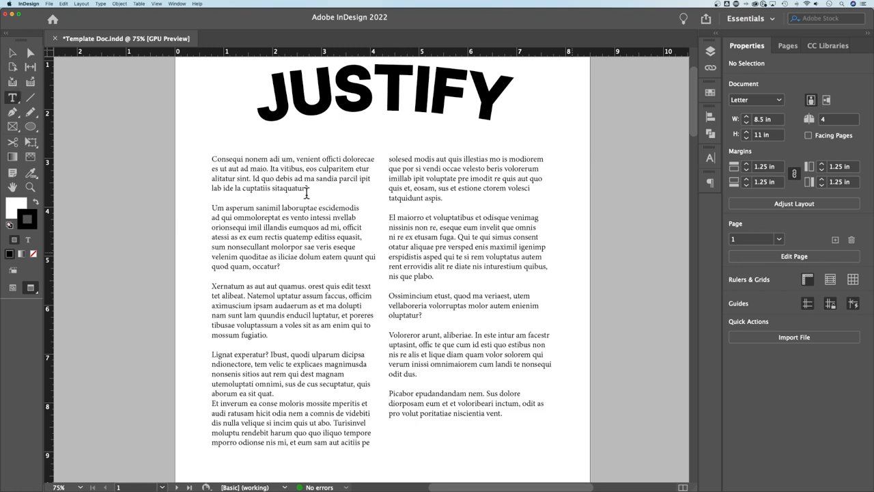
# Step: Select all body text in both columns and bring up the Paragraph panel
pyautogui.click(292, 178)
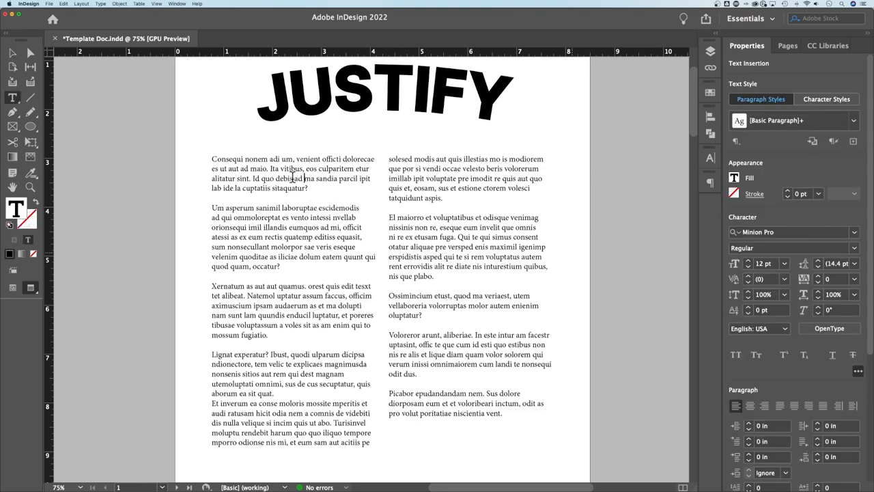
pyautogui.click(294, 185)
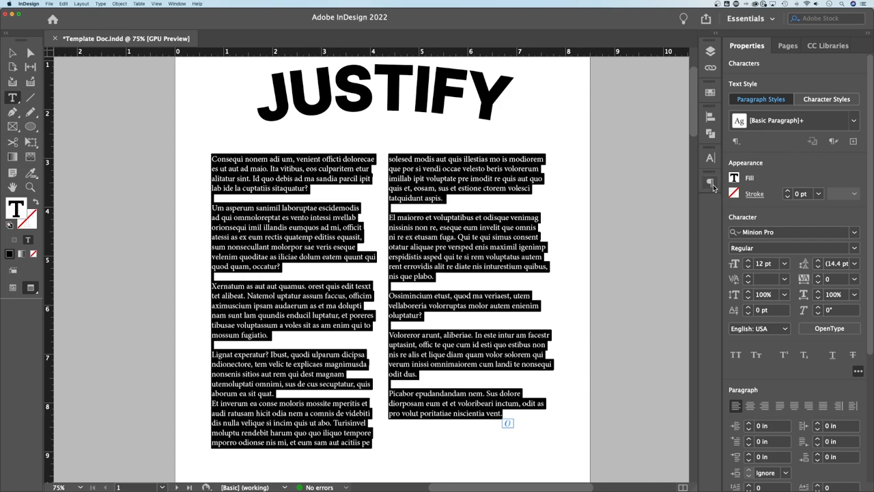
pyautogui.click(711, 183)
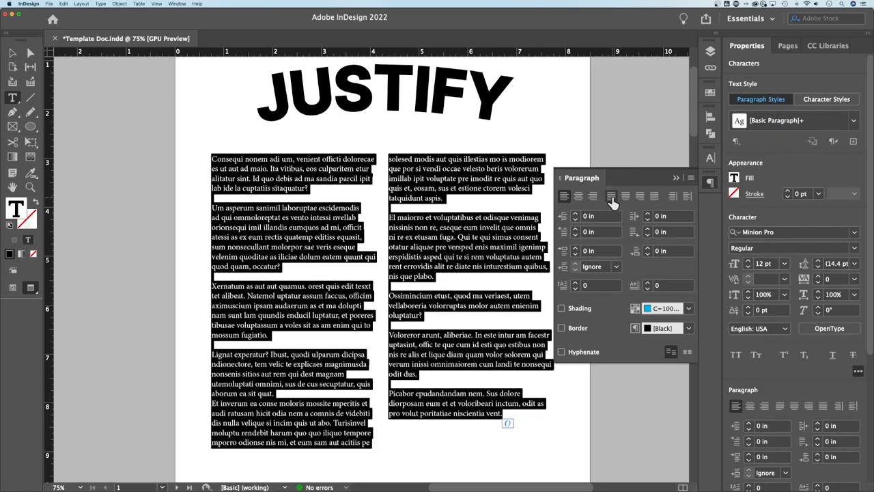
# Step: Apply Justify with last line aligned left so both column edges run straight
pyautogui.click(612, 196)
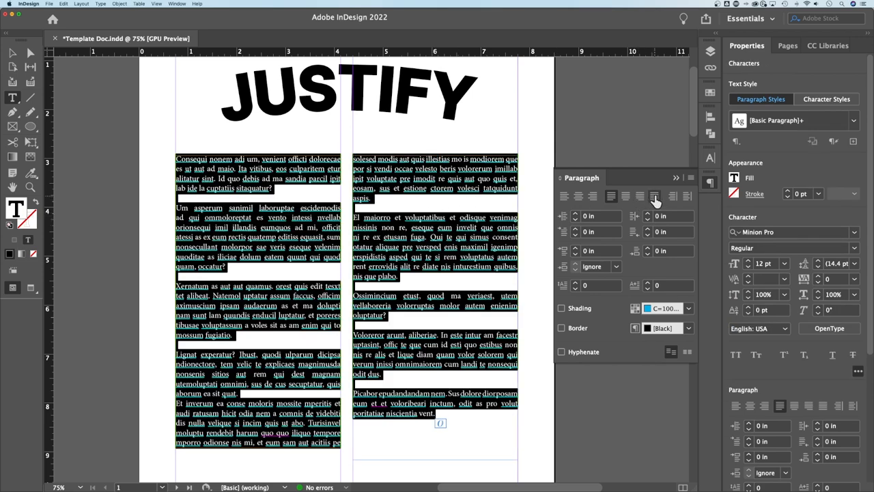
pyautogui.click(654, 197)
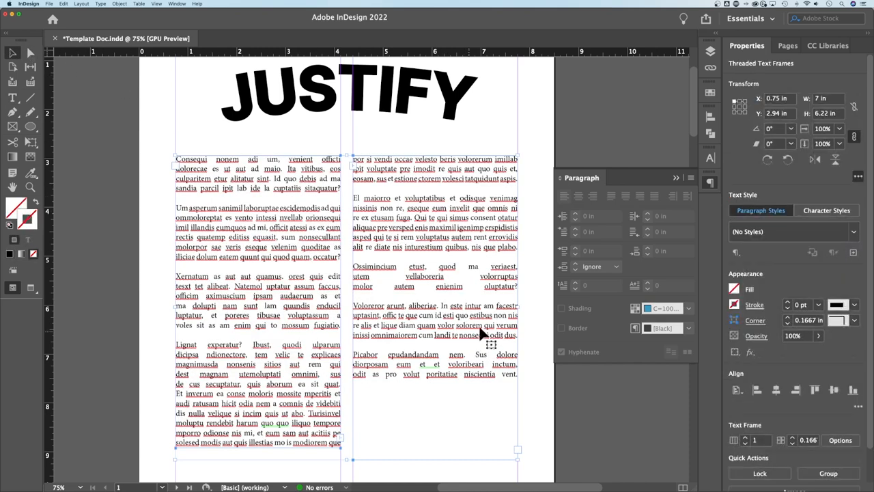
pyautogui.click(468, 287)
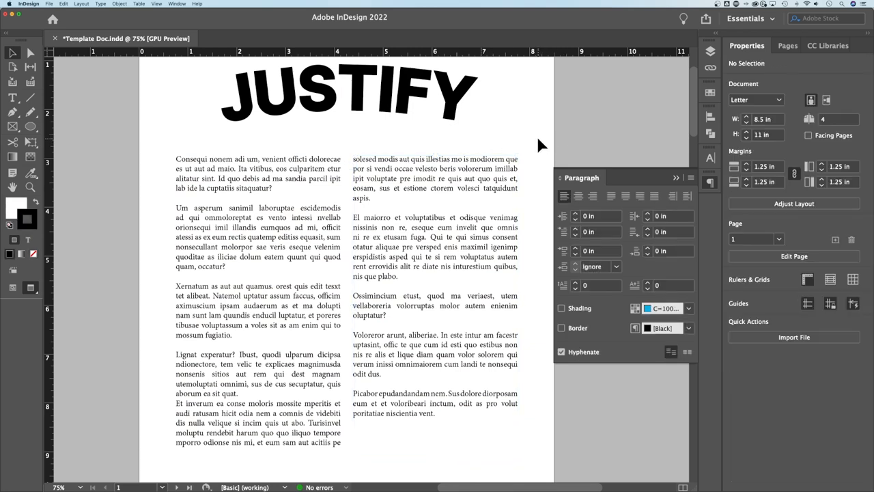
pyautogui.click(435, 169)
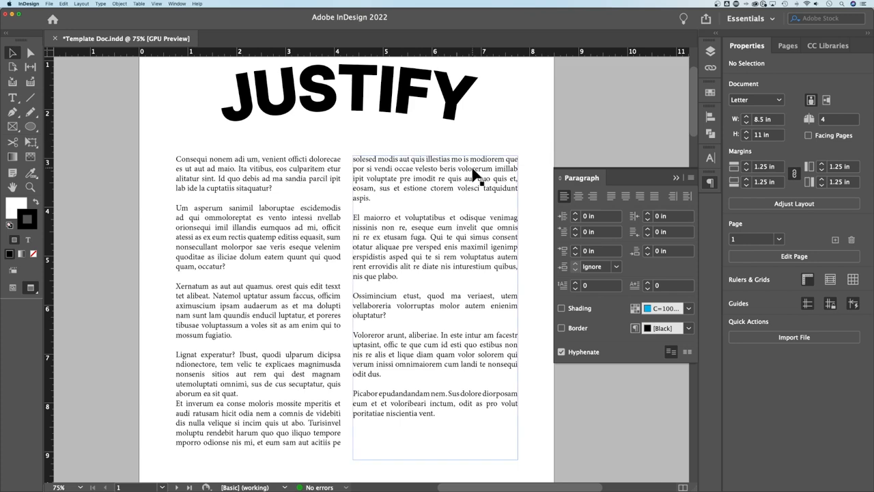